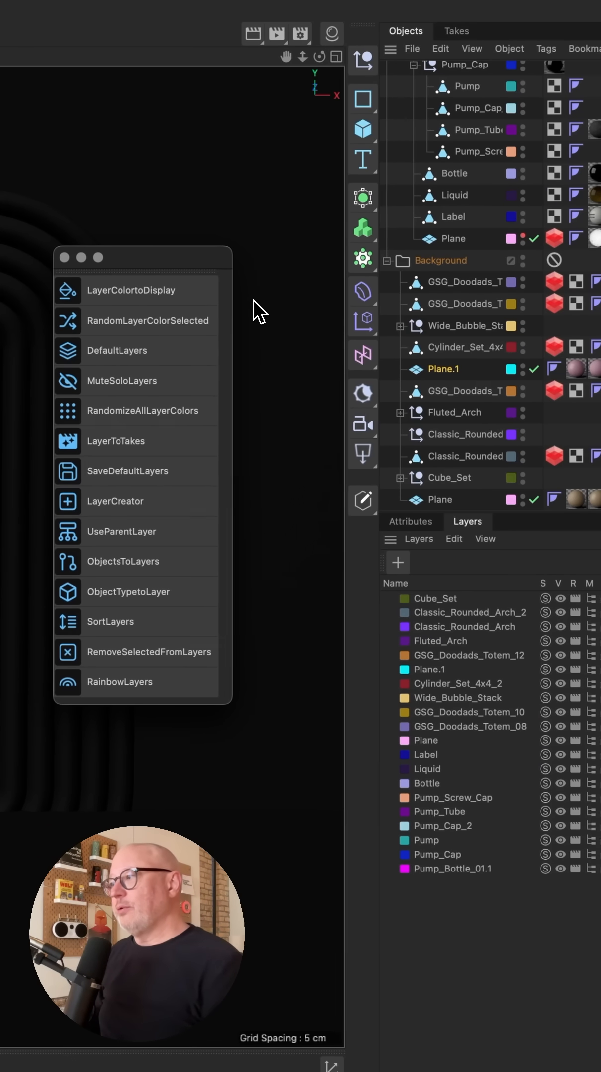
Select all layers, randomize their colours twice, then apply RainbowLayers for a red-to-pink gradient
{"action": "left_click", "coordinate": [432, 598]}
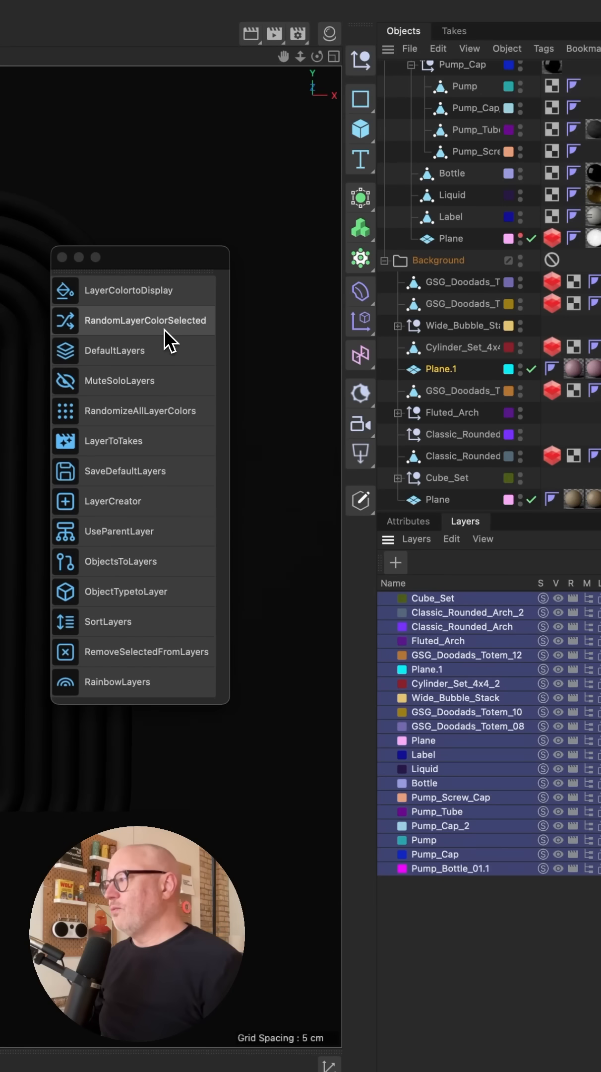
{"action": "left_click", "coordinate": [144, 320]}
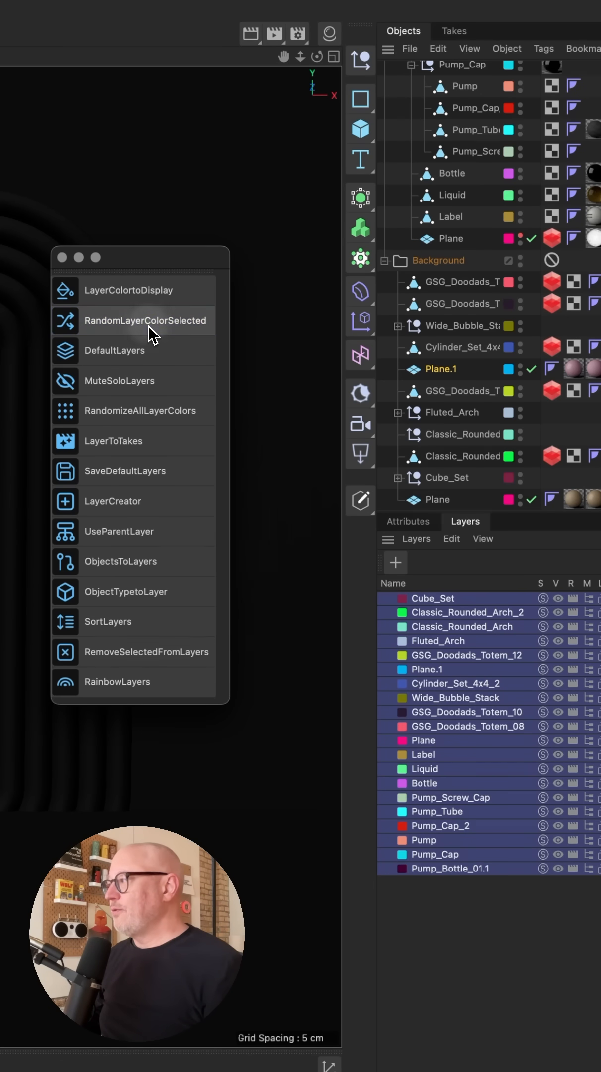
{"action": "left_click", "coordinate": [144, 320]}
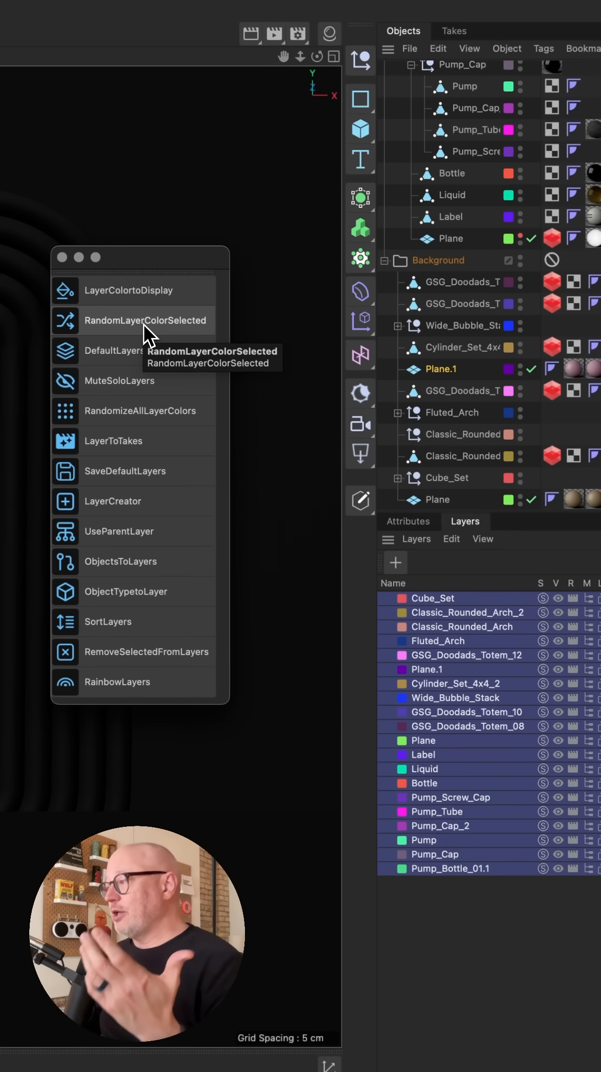
{"action": "left_click", "coordinate": [145, 320]}
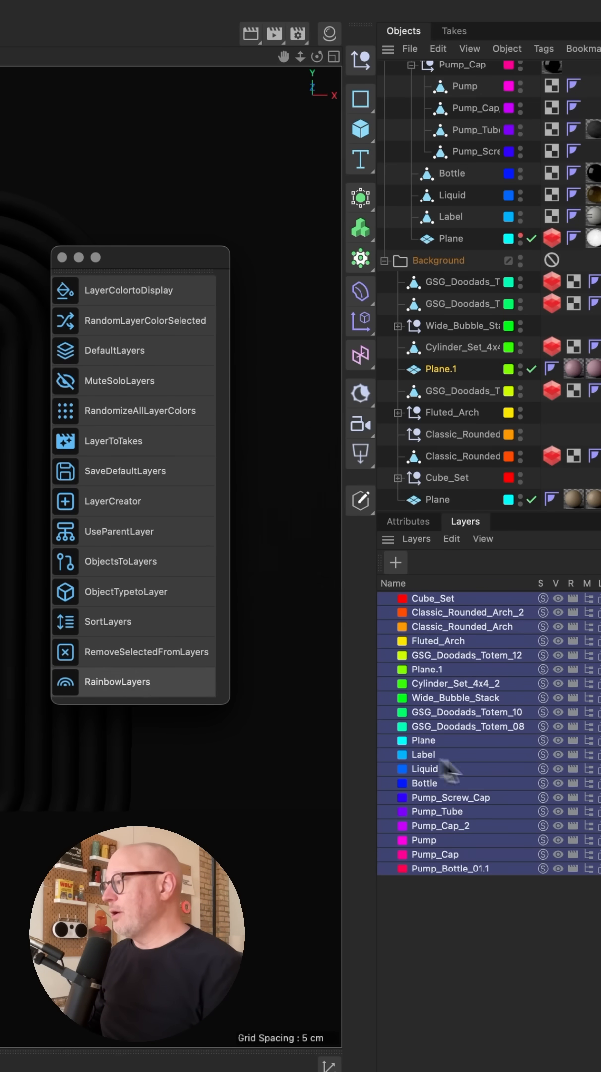
{"action": "mouse_move", "coordinate": [445, 940]}
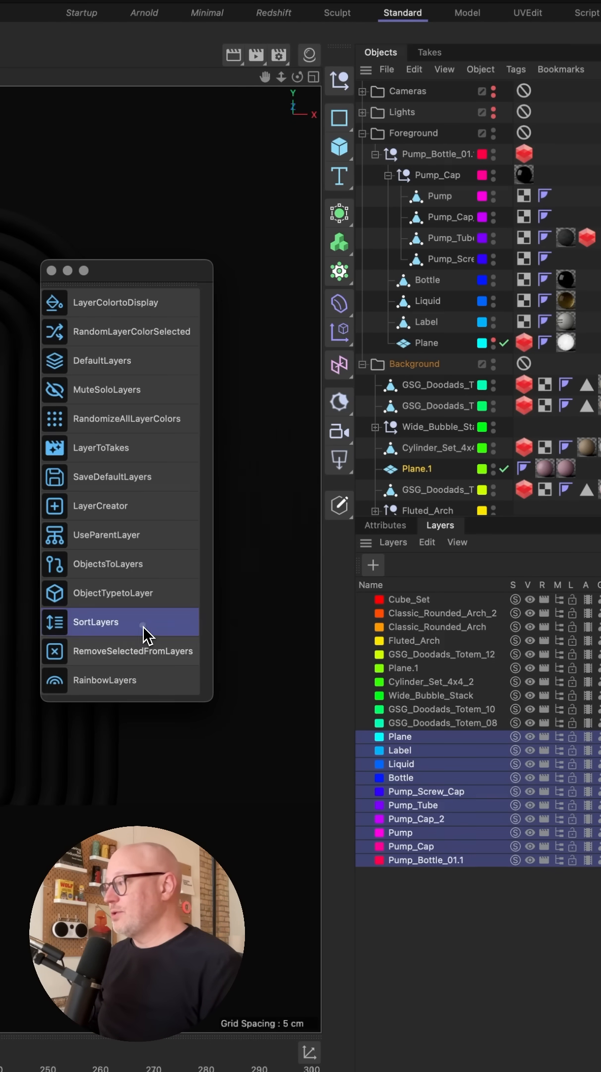
Run SortLayers to order the layers alphabetically from Bottle to Wide_Bubble_Stack
{"action": "left_click", "coordinate": [95, 621]}
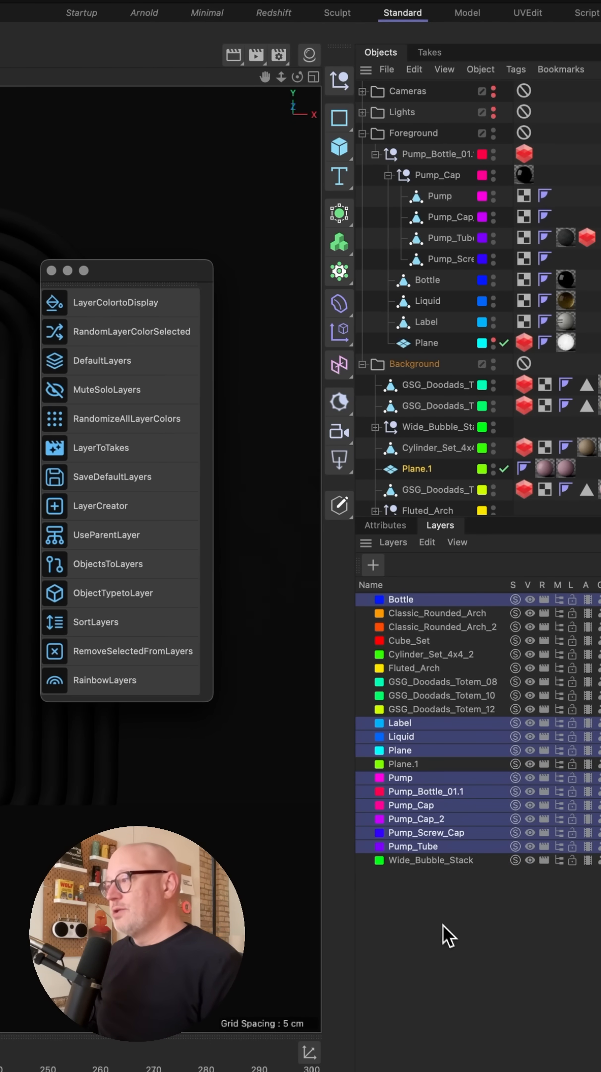